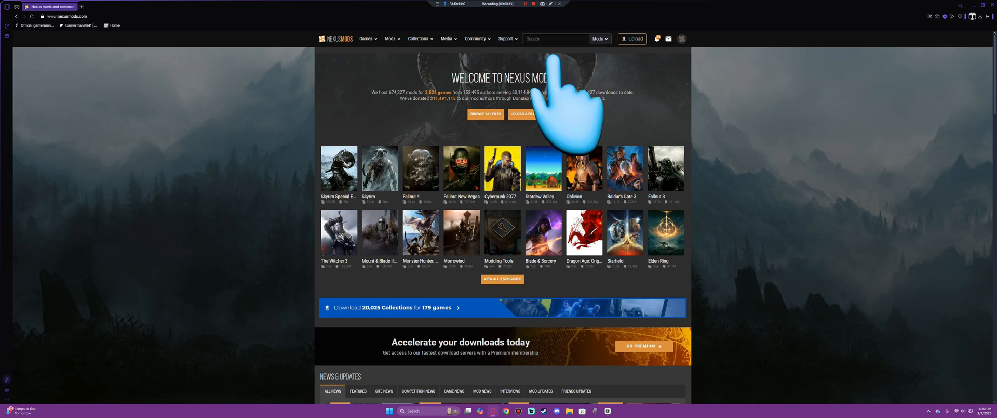
Step: Search Nexus Mods for "railro" to find the Railroader game
{"action": "left_click", "coordinate": [553, 39]}
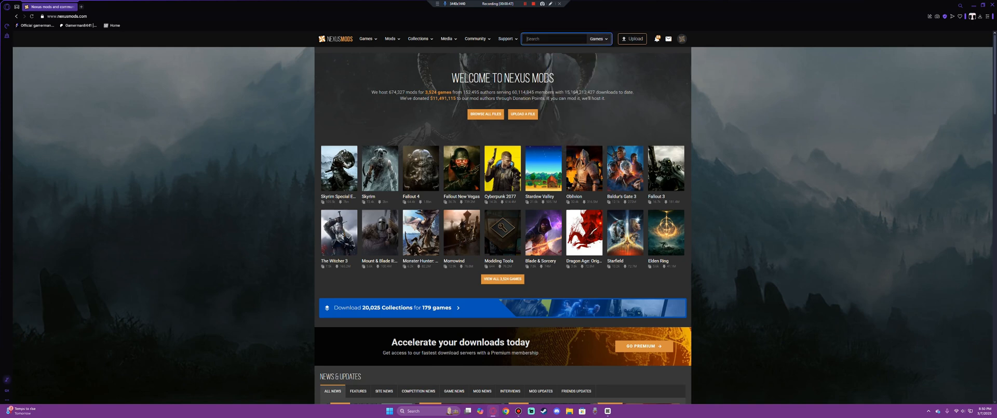
{"action": "type", "text": "railro"}
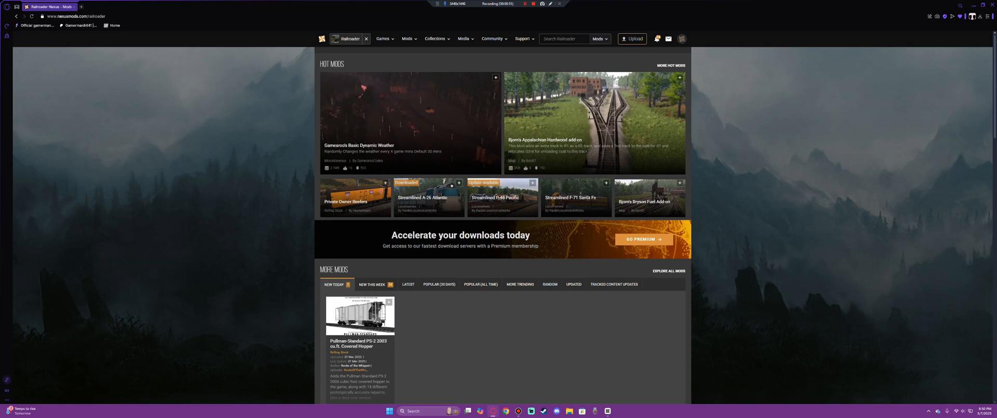
Step: Browse Railroader's page and open the Streamlined A-26 Atlantic hot mod
{"action": "scroll", "scroll_direction": "down", "scroll_amount": 3}
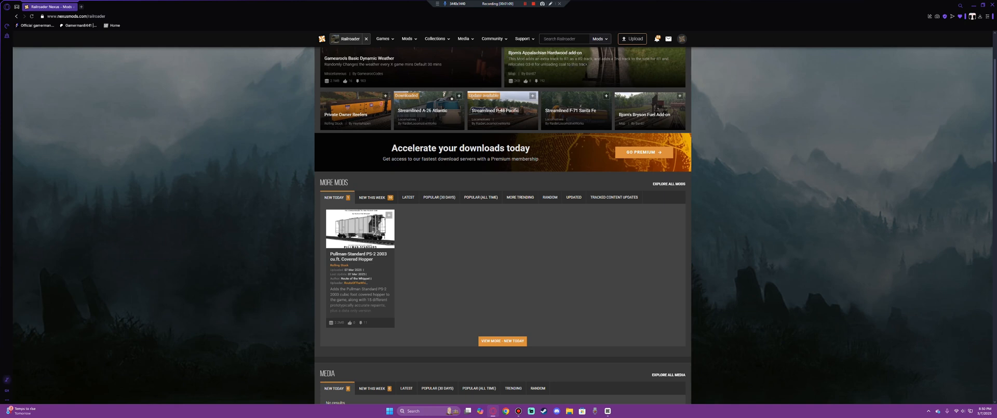
{"action": "scroll", "scroll_direction": "up", "scroll_amount": 3}
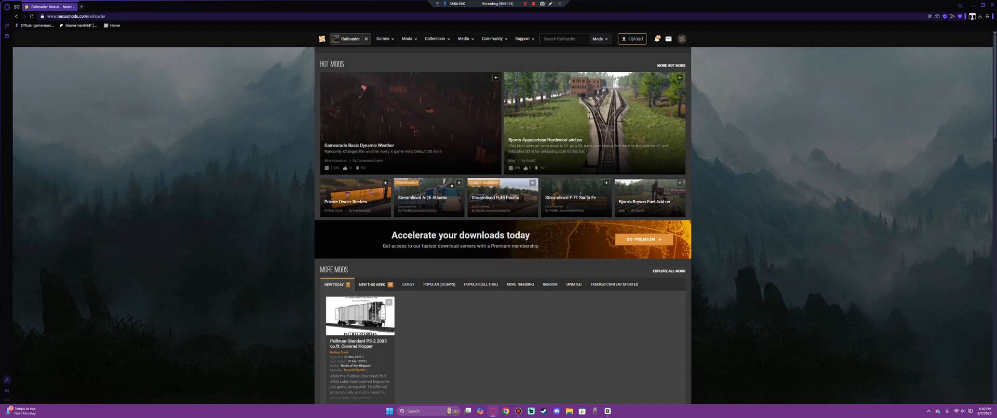
{"action": "left_click", "coordinate": [428, 196]}
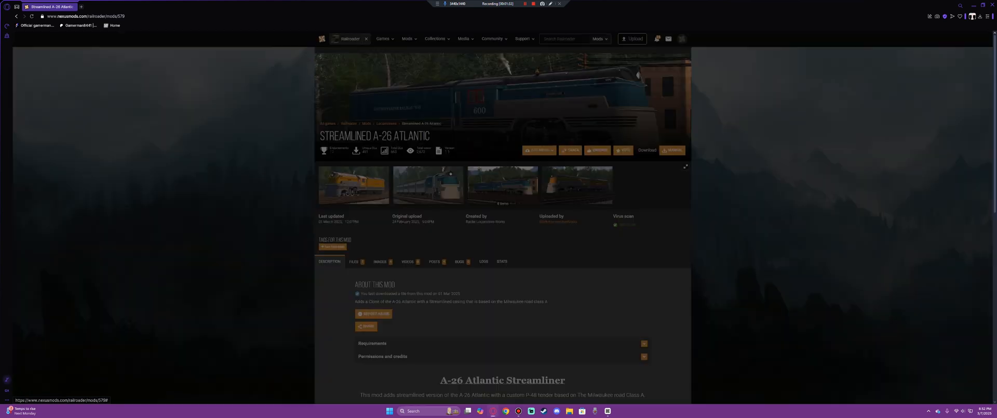
Step: Reopen the A-26 Atlantic page and open its Unity Mod Manager requirement in a new tab
{"action": "left_click", "coordinate": [353, 184]}
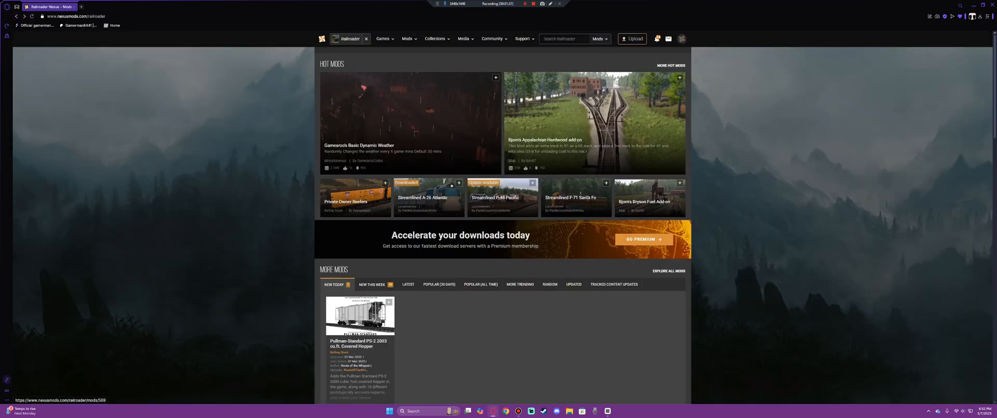
{"action": "left_click", "coordinate": [427, 197]}
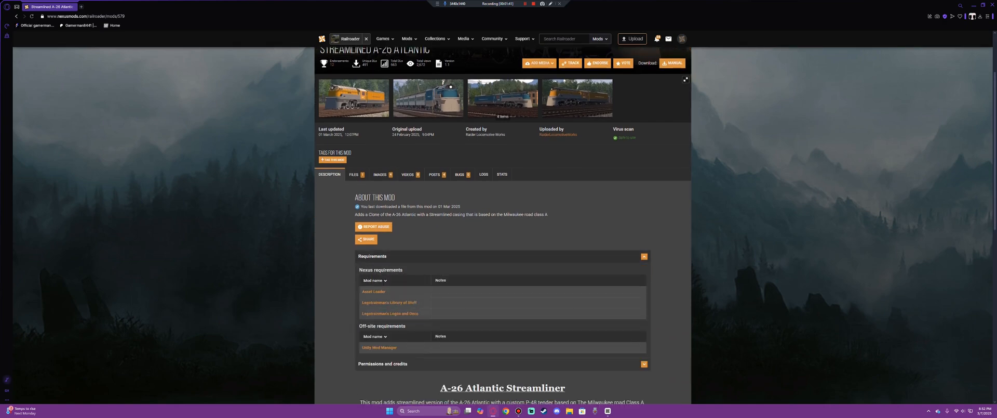
{"action": "scroll", "scroll_direction": "down", "scroll_amount": 3}
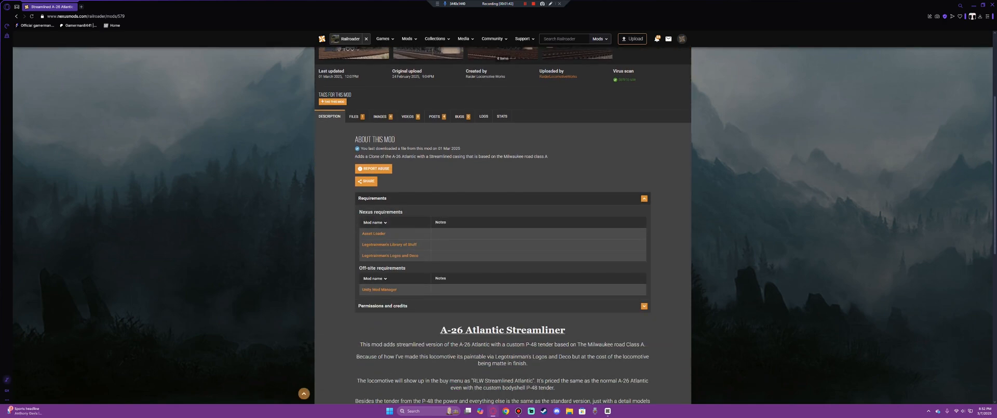
{"action": "mouse_move", "coordinate": [374, 233]}
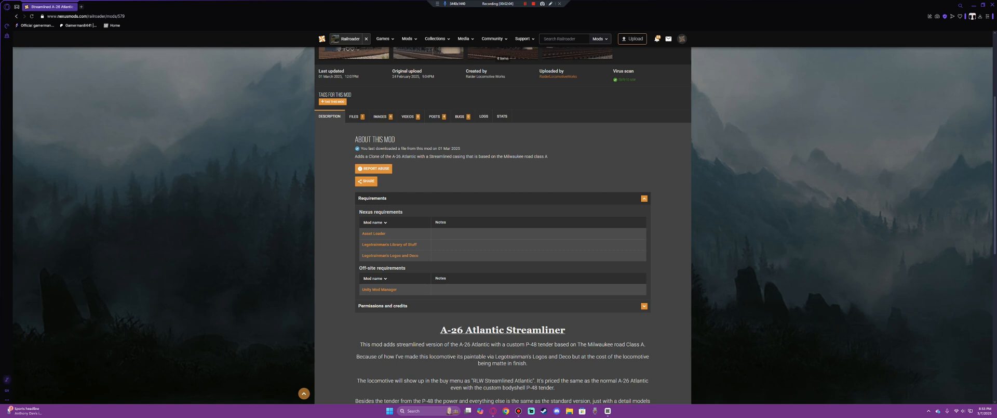
{"action": "right_click", "coordinate": [379, 290]}
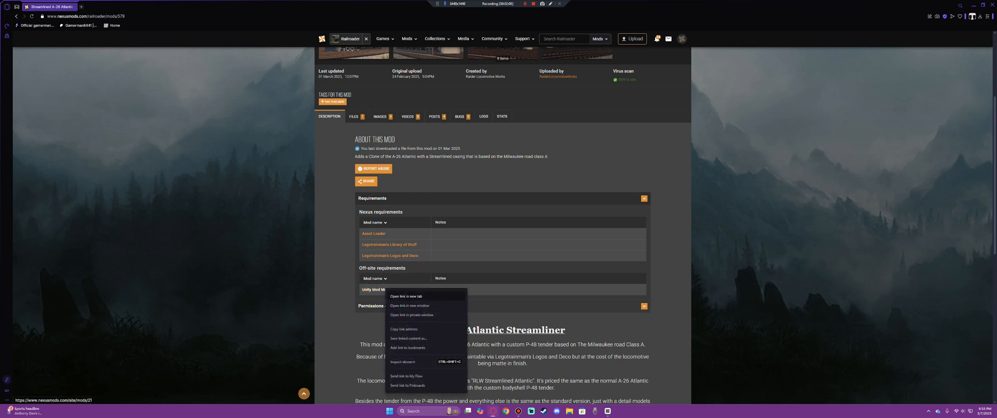
{"action": "left_click", "coordinate": [406, 296]}
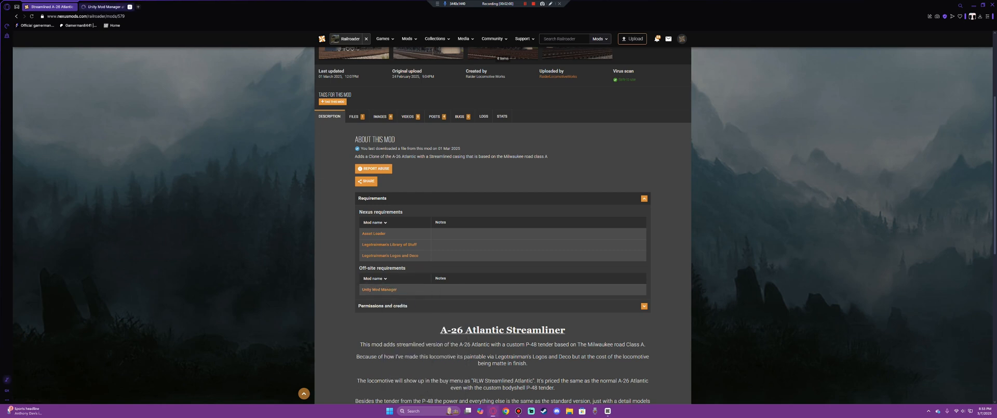
Step: Switch to the Unity Mod Manager tab and scroll through its page
{"action": "left_click", "coordinate": [379, 289]}
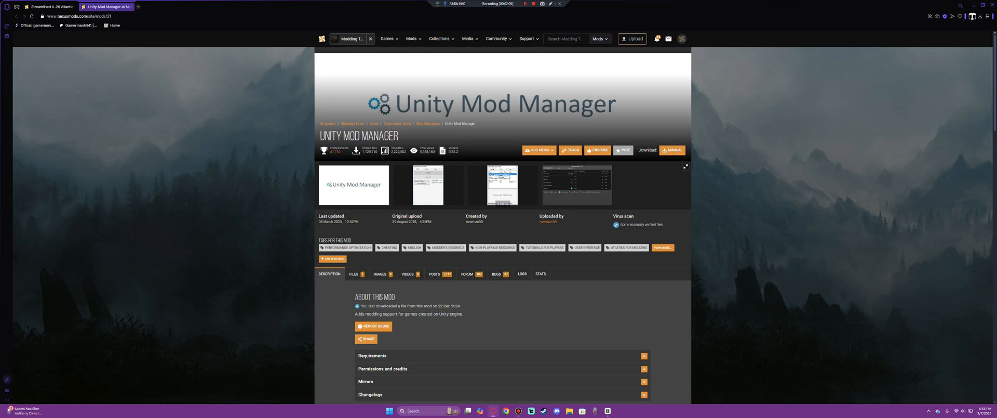
{"action": "scroll", "scroll_direction": "down", "scroll_amount": 3}
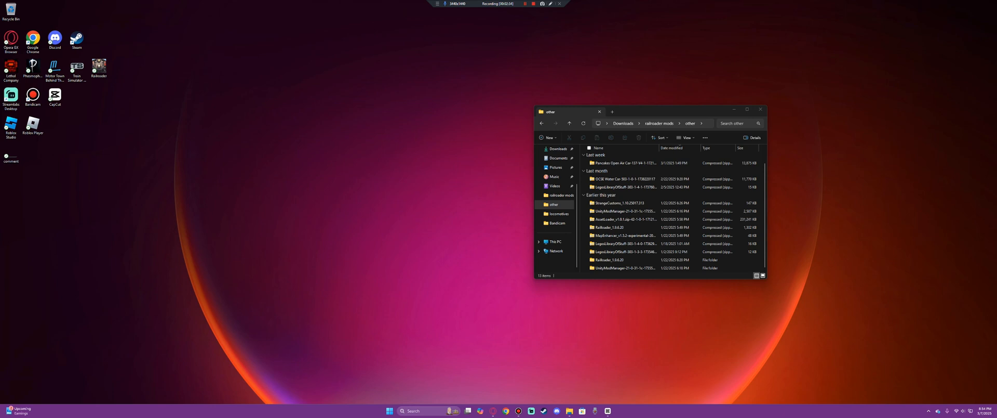
Step: Open UnityModManager, then UnityModManagerInstaller, and bring up the UnityModManager application's options
{"action": "left_click", "coordinate": [623, 267]}
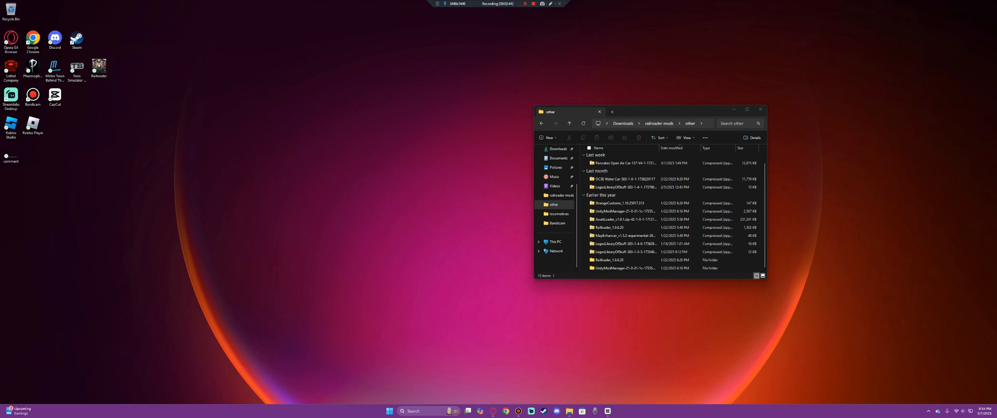
{"action": "left_click", "coordinate": [623, 267]}
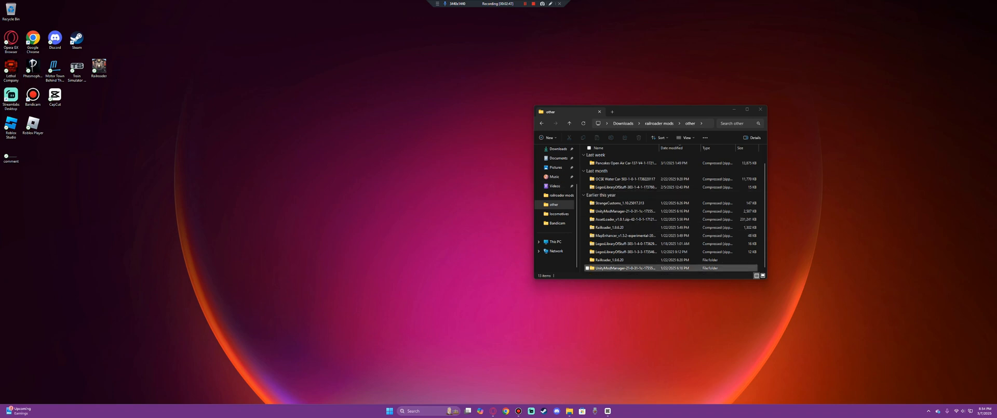
{"action": "double_click", "coordinate": [621, 267]}
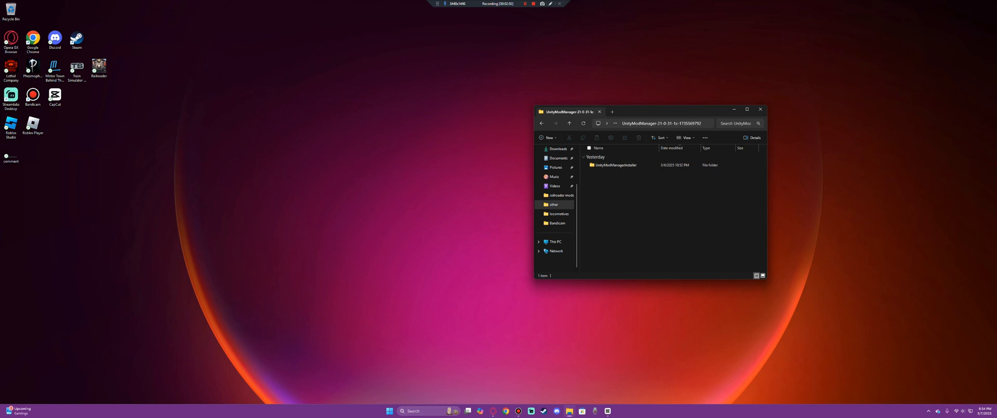
{"action": "left_click", "coordinate": [614, 164]}
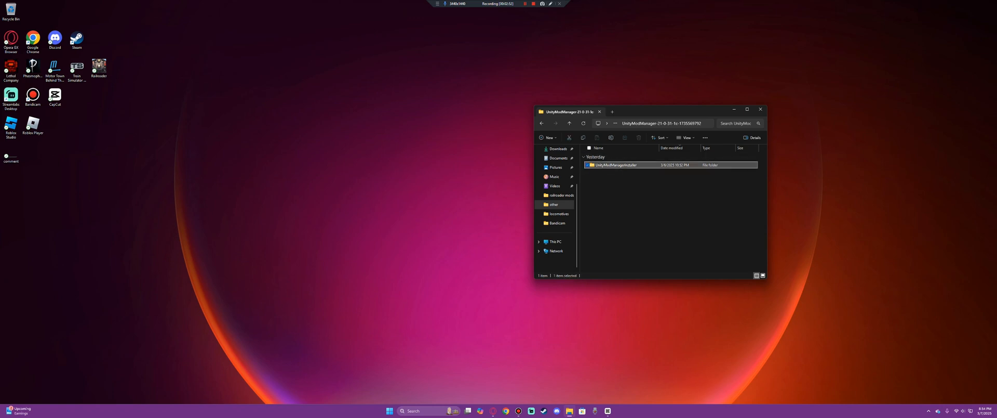
{"action": "double_click", "coordinate": [615, 164]}
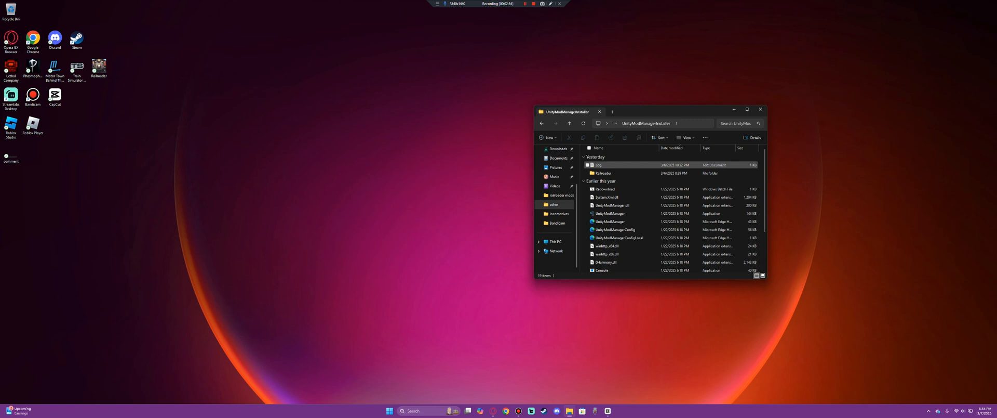
{"action": "left_click", "coordinate": [609, 213]}
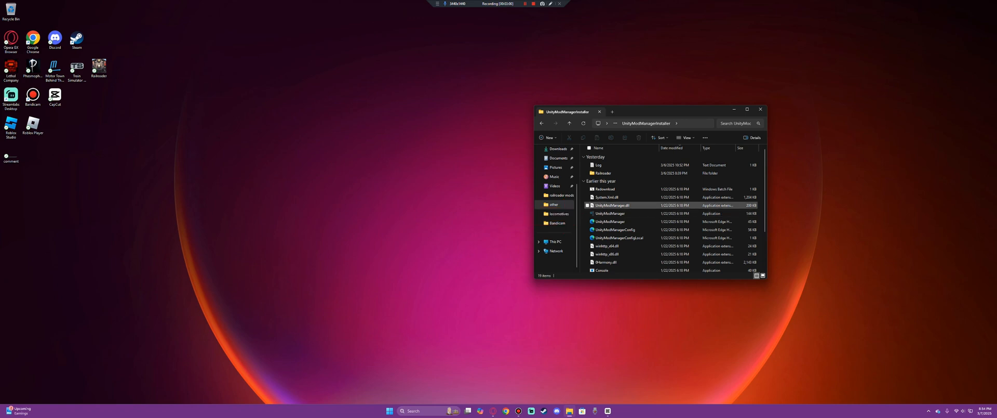
{"action": "left_click", "coordinate": [611, 213]}
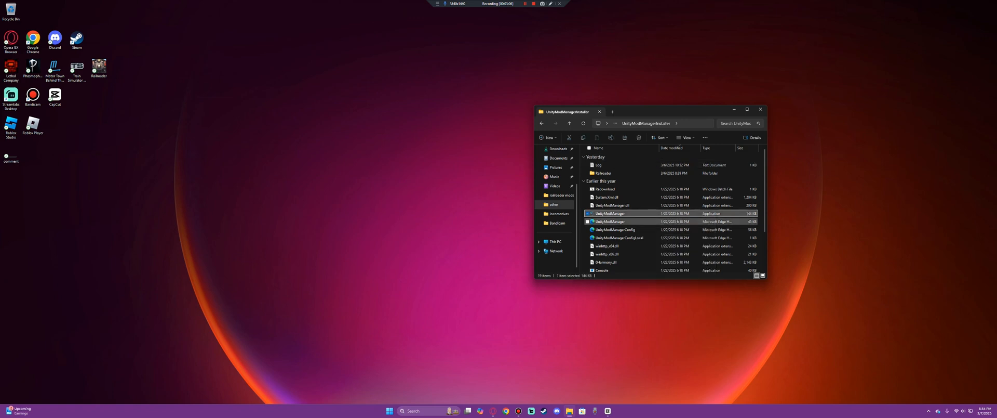
{"action": "right_click", "coordinate": [611, 213]}
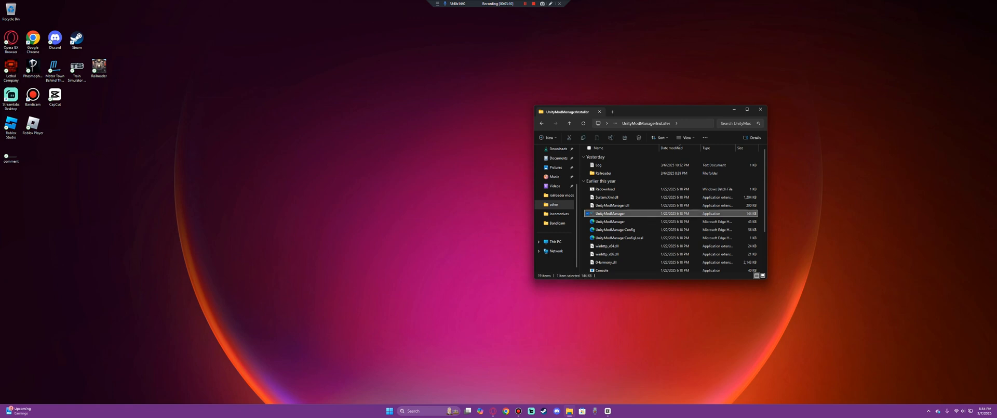
Step: Run UnityModManager.exe, choose Railroader as the game, and move the window left
{"action": "double_click", "coordinate": [611, 212]}
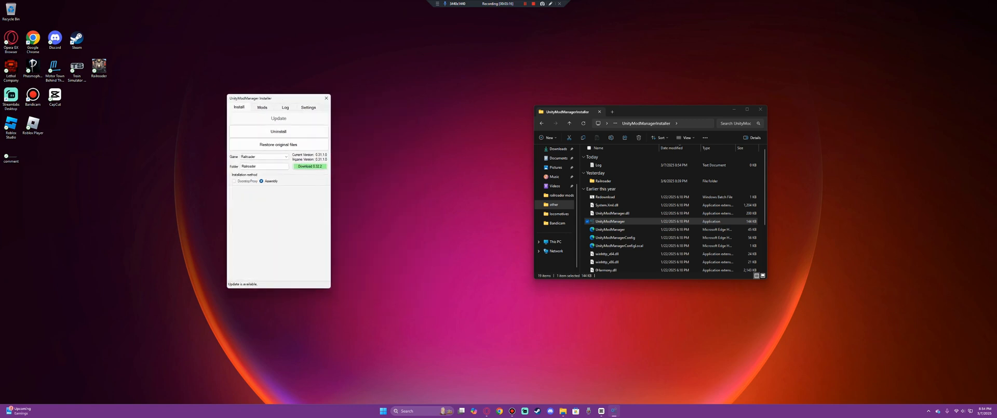
{"action": "left_click", "coordinate": [263, 156]}
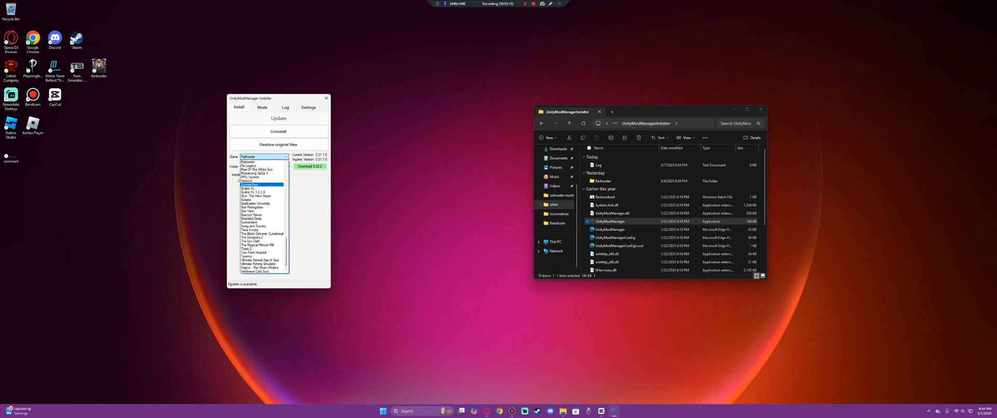
{"action": "scroll", "scroll_direction": "down", "scroll_amount": 3}
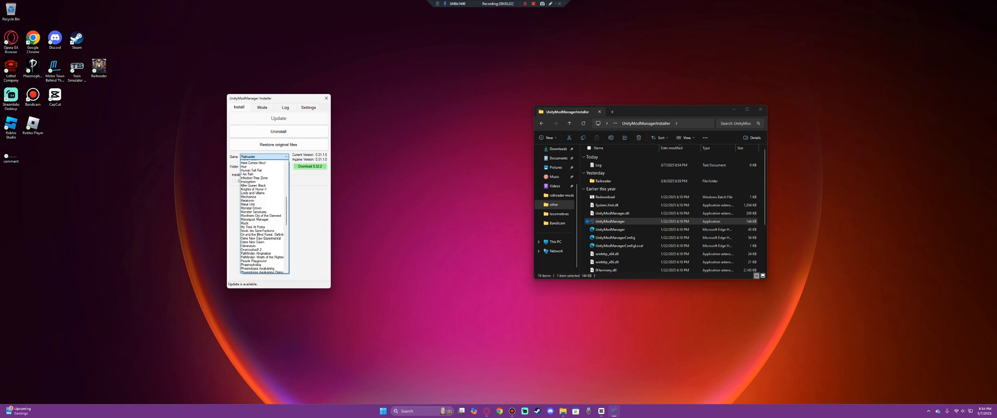
{"action": "left_click", "coordinate": [263, 156]}
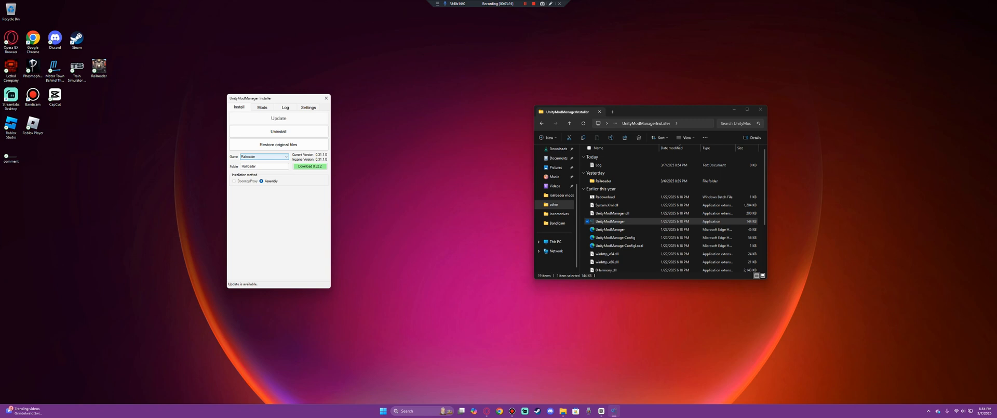
{"action": "left_click_drag", "start_coordinate": [261, 98], "coordinate": [189, 100]}
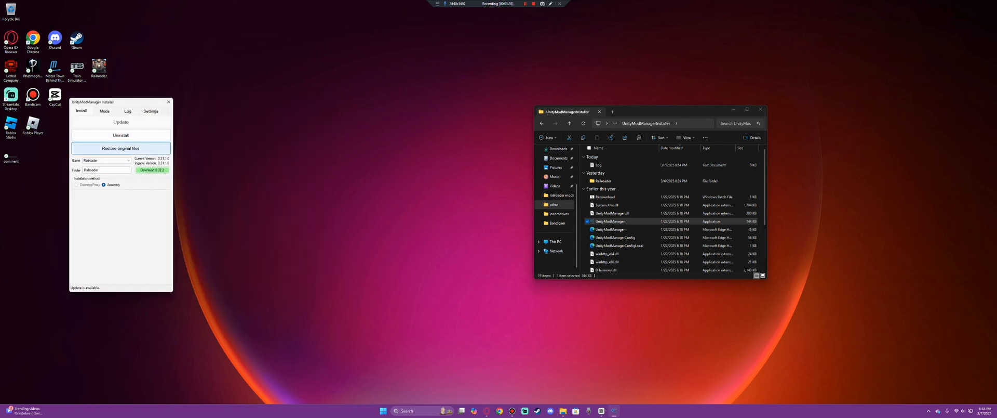
Step: Switch to the Mods tab and scroll through the installed Railroader mods
{"action": "left_click", "coordinate": [104, 110]}
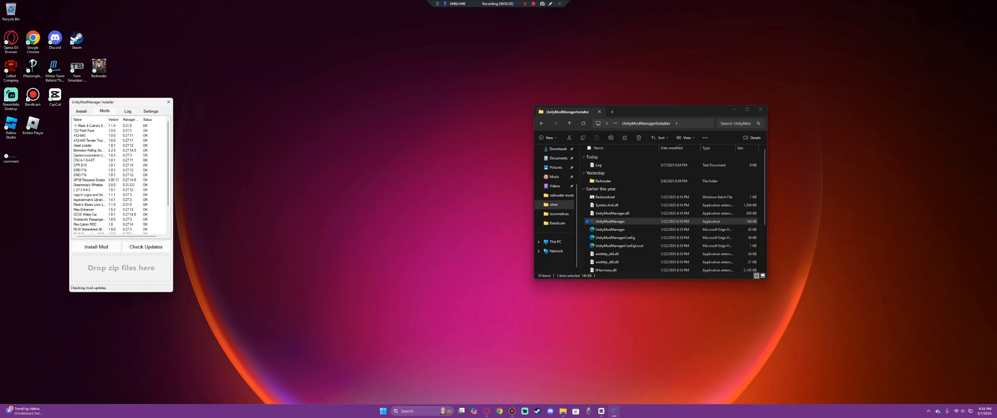
{"action": "scroll", "scroll_direction": "down", "scroll_amount": 3}
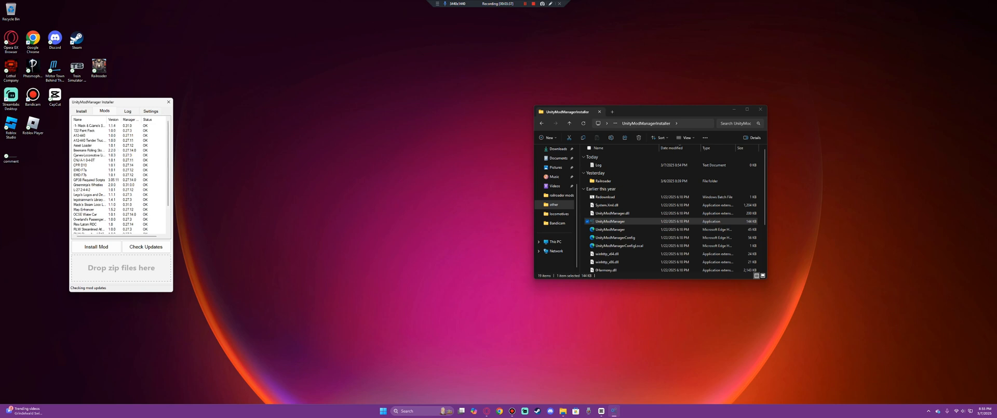
{"action": "scroll", "scroll_direction": "down", "scroll_amount": 3}
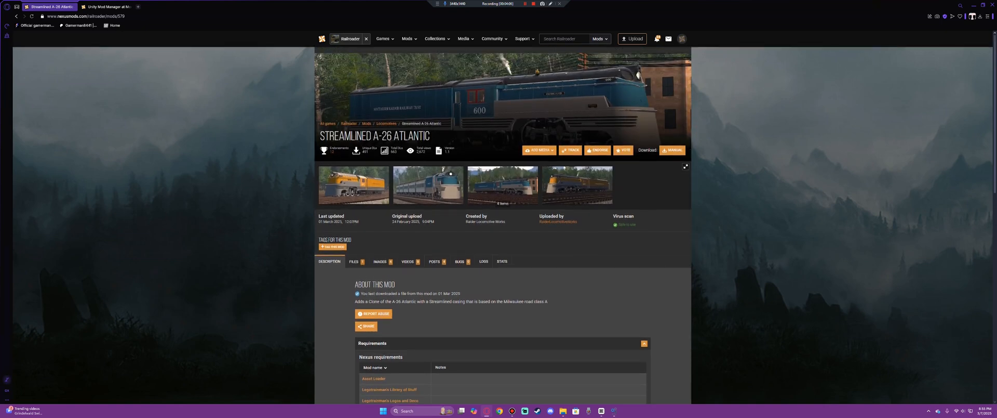
Step: Scroll down the Streamlined A-26 Atlantic mod page
{"action": "scroll", "scroll_direction": "down", "scroll_amount": 3}
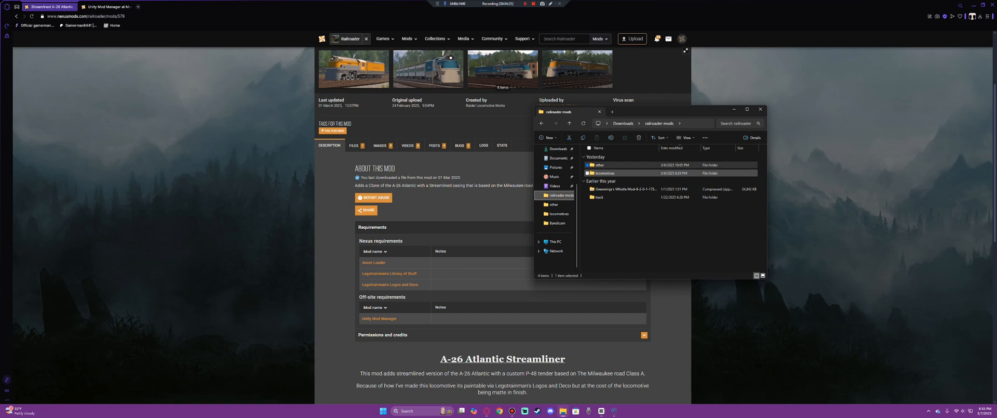
Step: Look into the other and track folders, then open locomotives and bring up the installer
{"action": "left_click", "coordinate": [599, 165]}
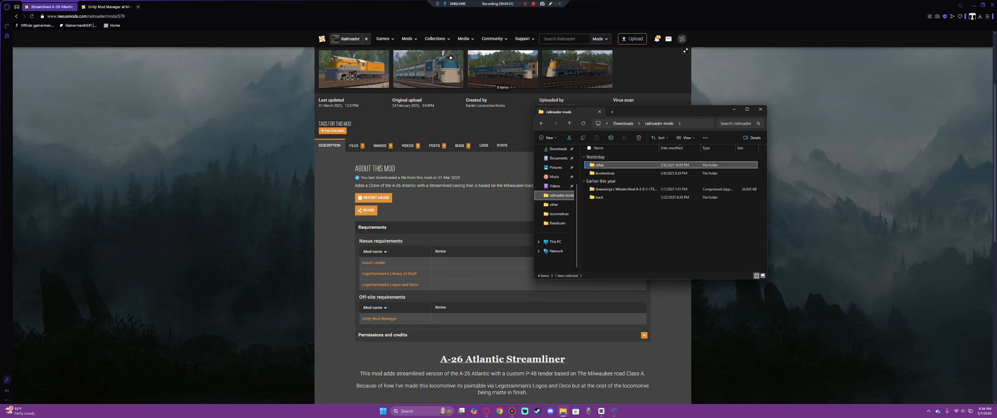
{"action": "left_click", "coordinate": [603, 173]}
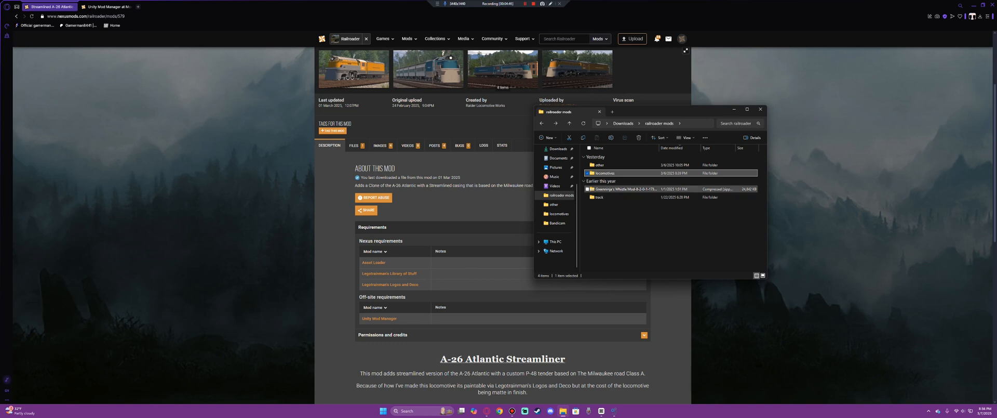
{"action": "mouse_move", "coordinate": [626, 188]}
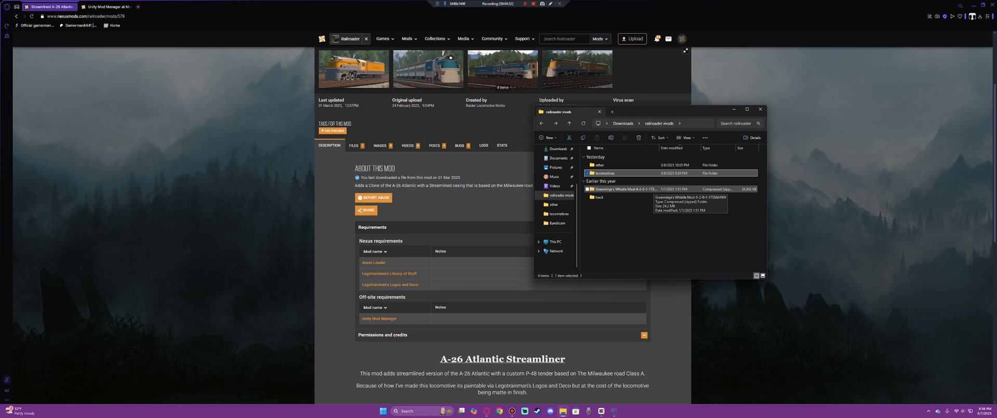
{"action": "double_click", "coordinate": [599, 196]}
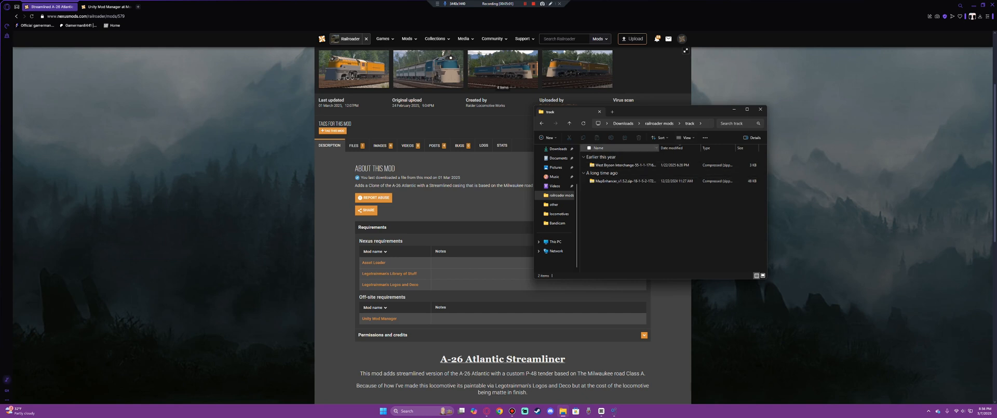
{"action": "left_click", "coordinate": [541, 123]}
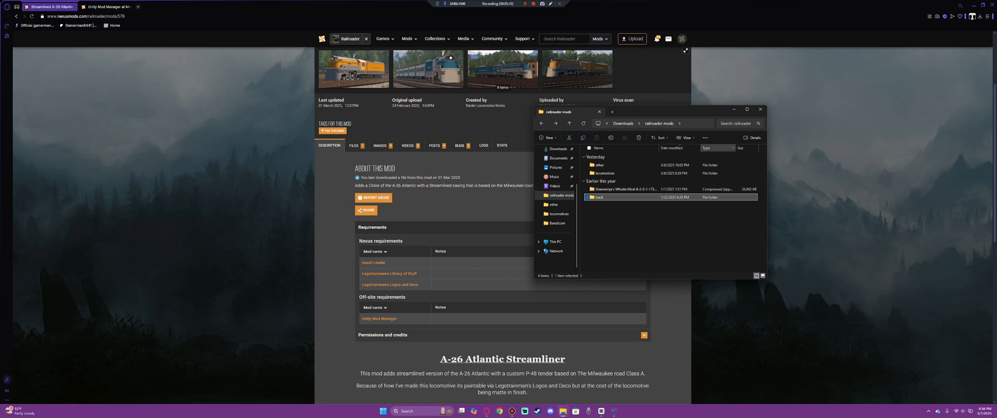
{"action": "left_click", "coordinate": [557, 148]}
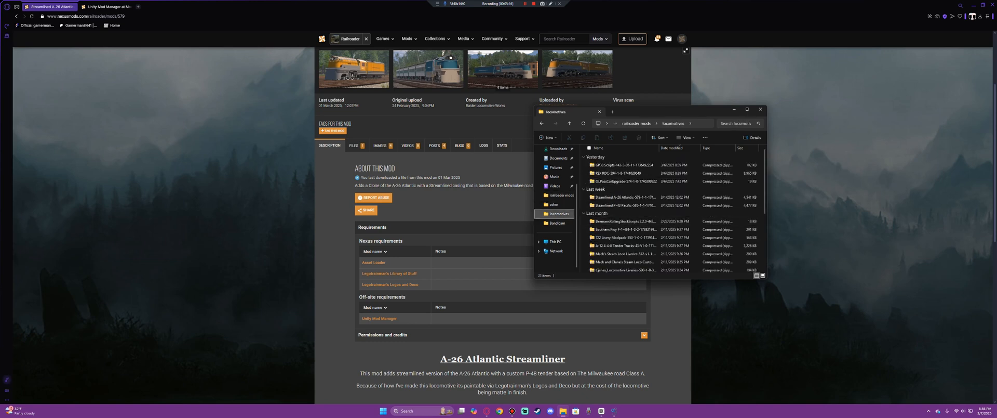
{"action": "left_click", "coordinate": [623, 196]}
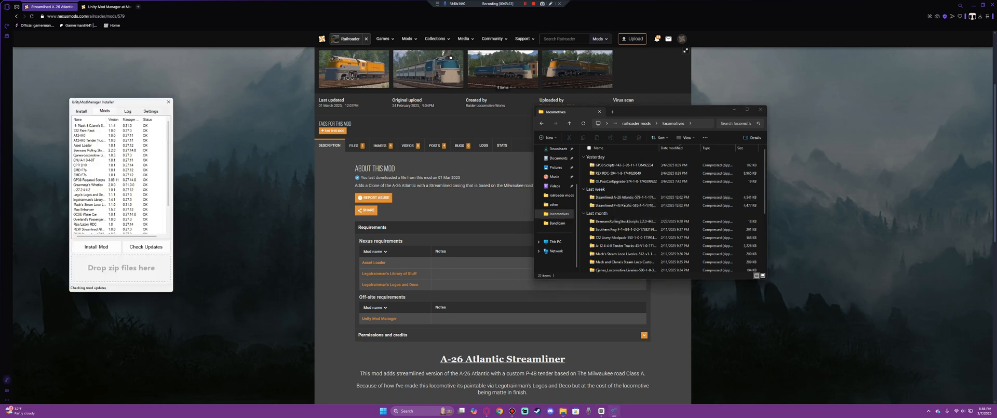
Step: Move the installer aside and minimize the browser and File Explorer
{"action": "left_click", "coordinate": [626, 173]}
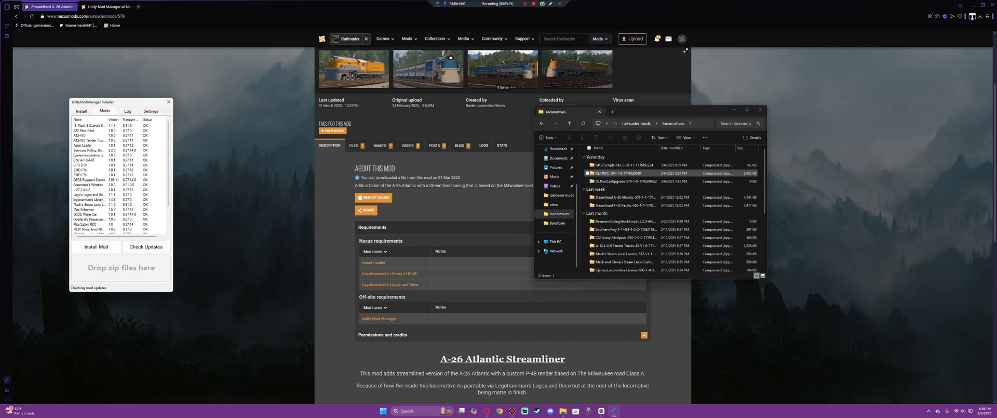
{"action": "left_click", "coordinate": [636, 196]}
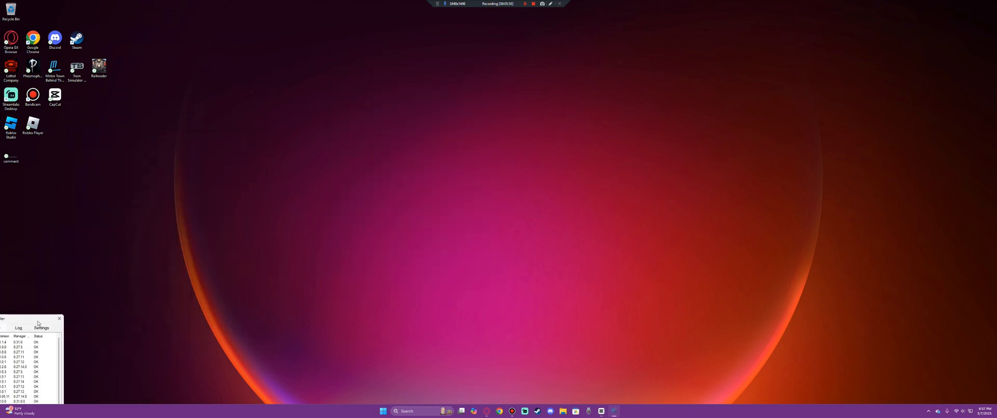
Step: Launch Railroader, confirm RLW Streamlined Atlantic and P43 in the mod list, then close it
{"action": "double_click", "coordinate": [99, 65]}
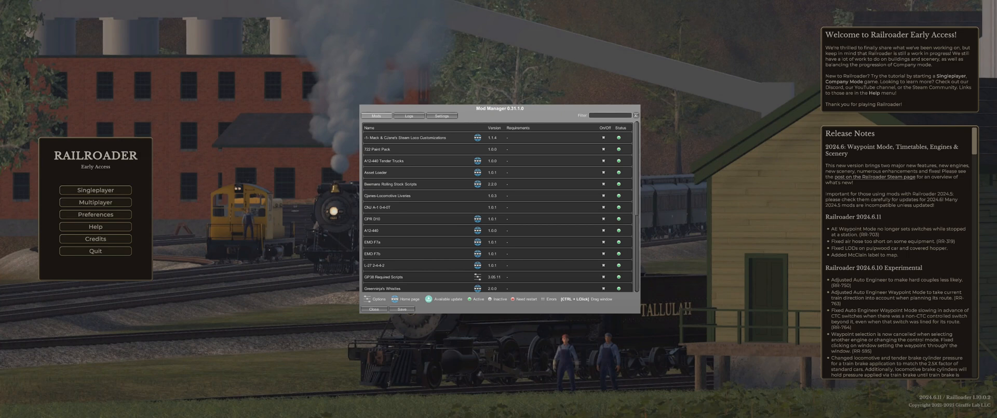
{"action": "scroll", "scroll_direction": "down", "scroll_amount": 3}
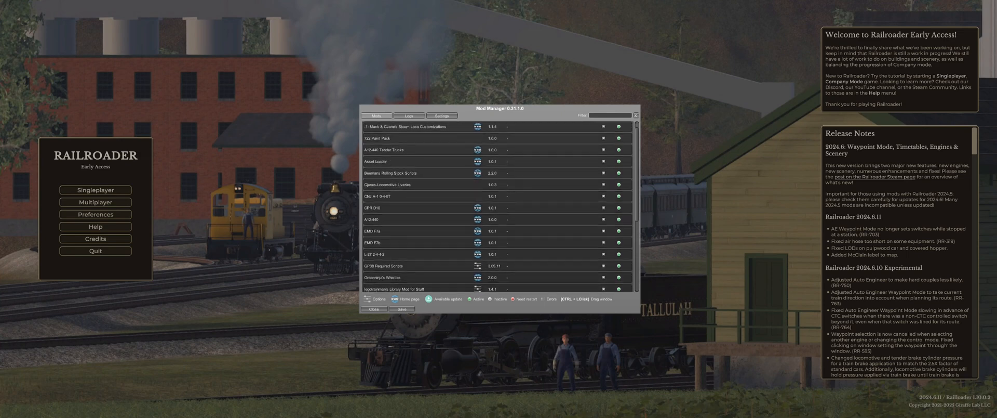
{"action": "scroll", "scroll_direction": "down", "scroll_amount": 3}
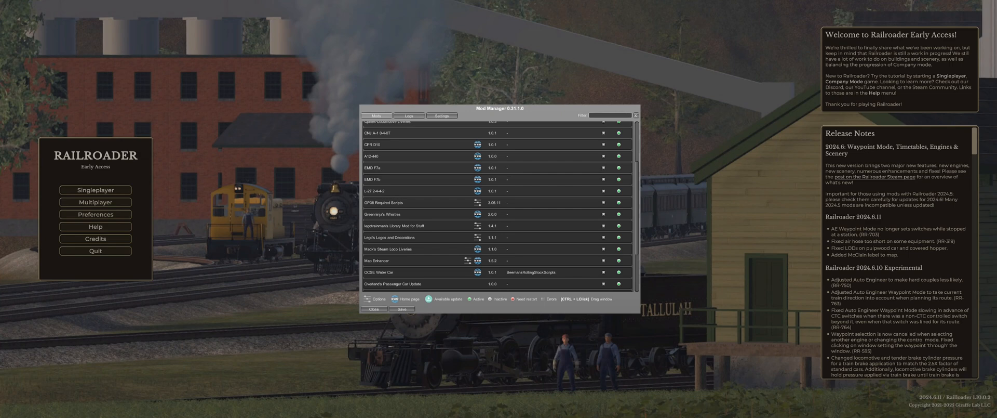
{"action": "scroll", "scroll_direction": "down", "scroll_amount": 3}
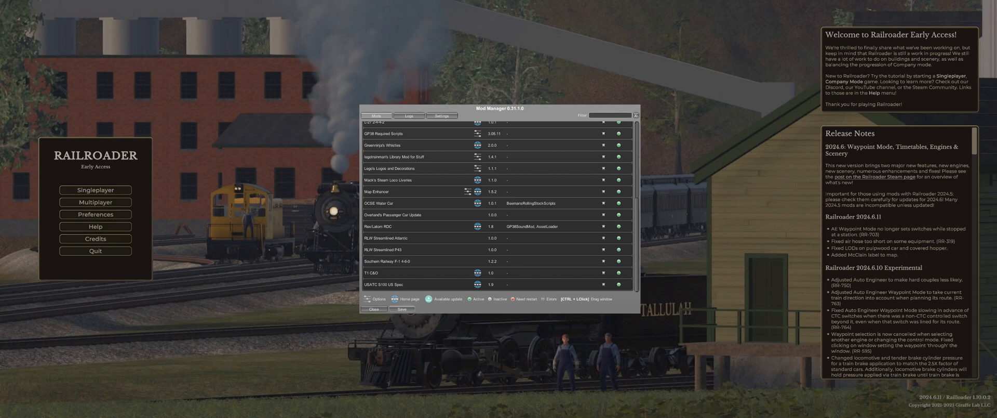
{"action": "left_click", "coordinate": [375, 310]}
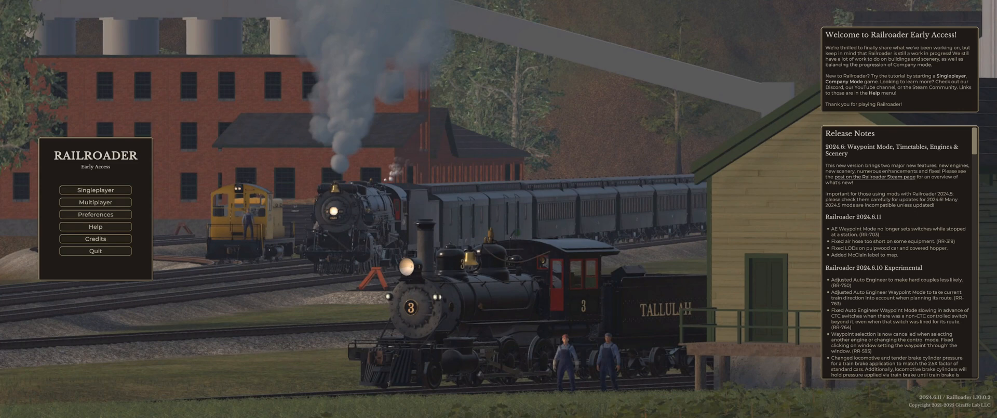
Step: Start a new Sandbox-mode singleplayer game via Singleplayer and New Game
{"action": "left_click", "coordinate": [96, 189]}
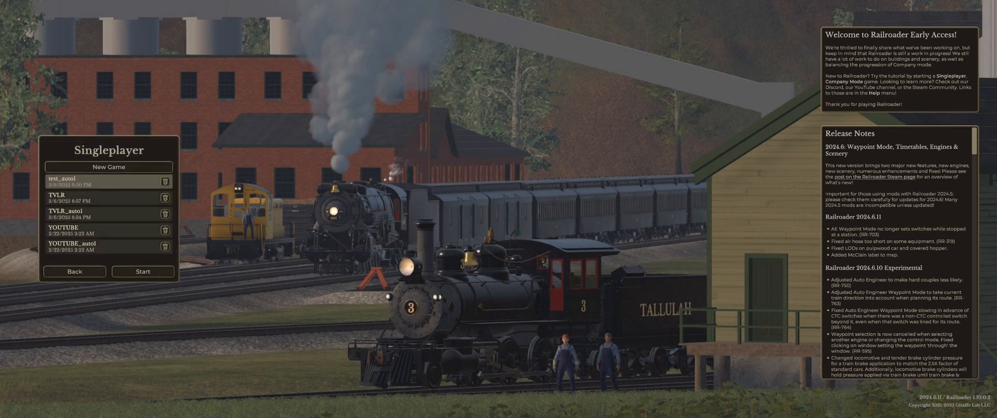
{"action": "left_click", "coordinate": [108, 166]}
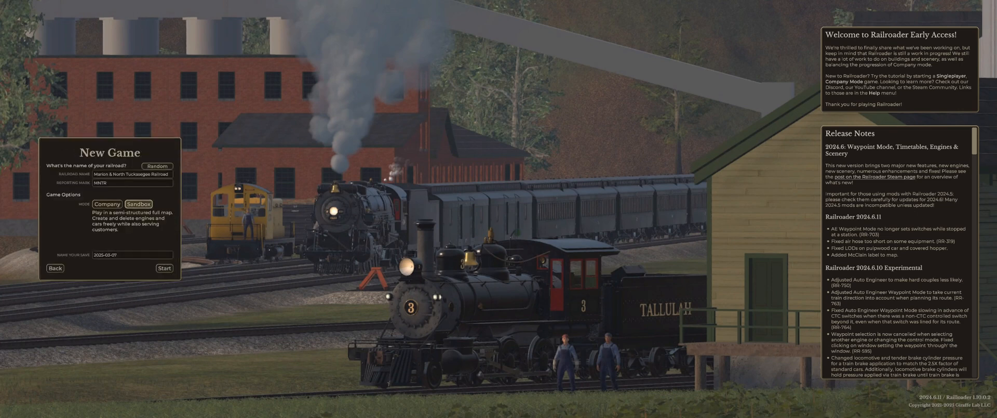
{"action": "left_click", "coordinate": [156, 165]}
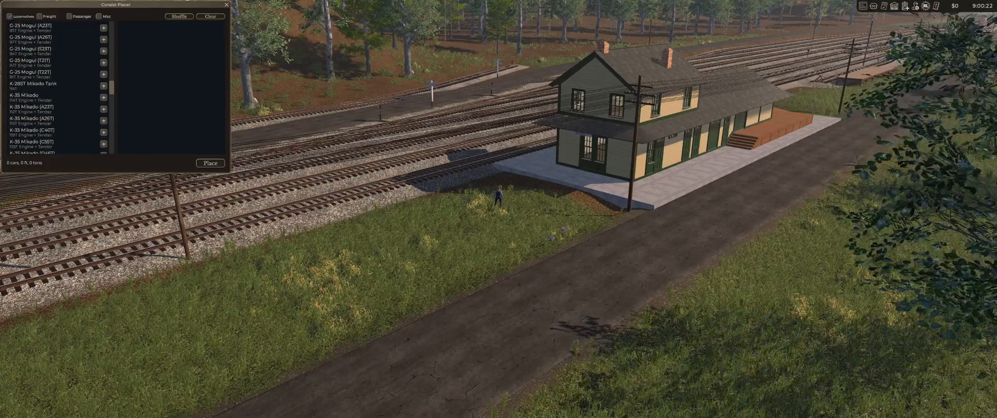
Step: Add the RLW Streamlined Atlantic in the Consist Placer and place it on the track
{"action": "scroll", "scroll_direction": "down", "scroll_amount": 3}
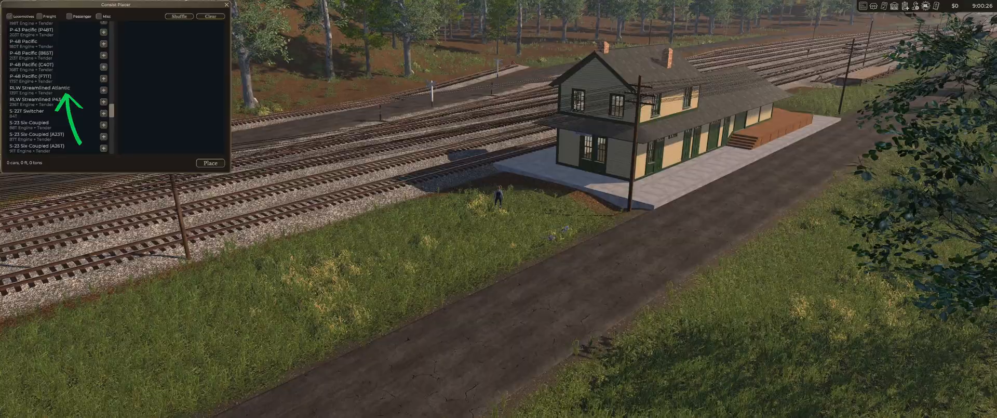
{"action": "left_click", "coordinate": [102, 90]}
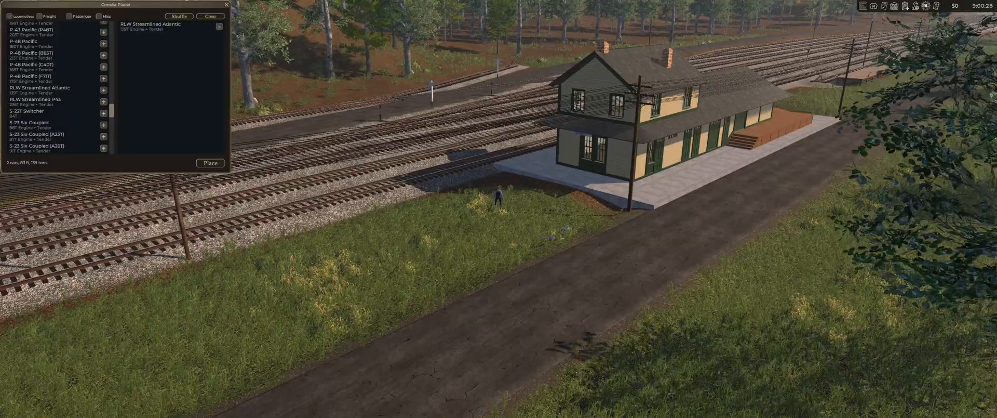
{"action": "left_click", "coordinate": [210, 163]}
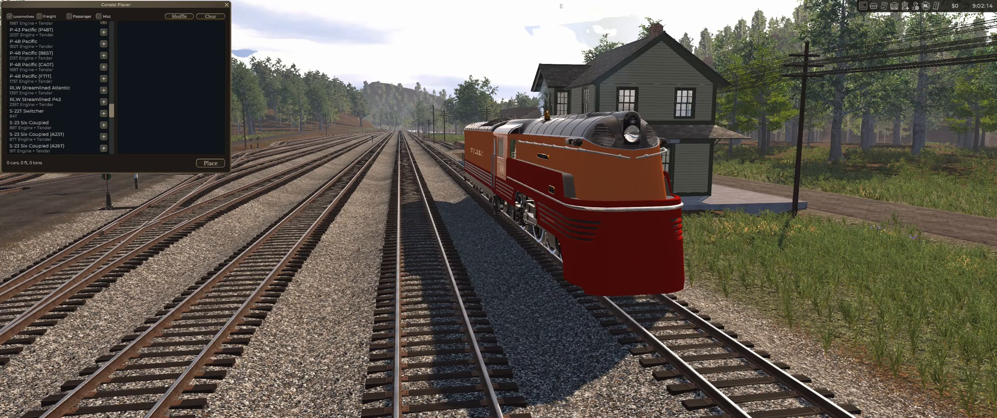
Step: Open the Consist Placer and tick the Passenger category to list coaches
{"action": "left_click", "coordinate": [70, 16]}
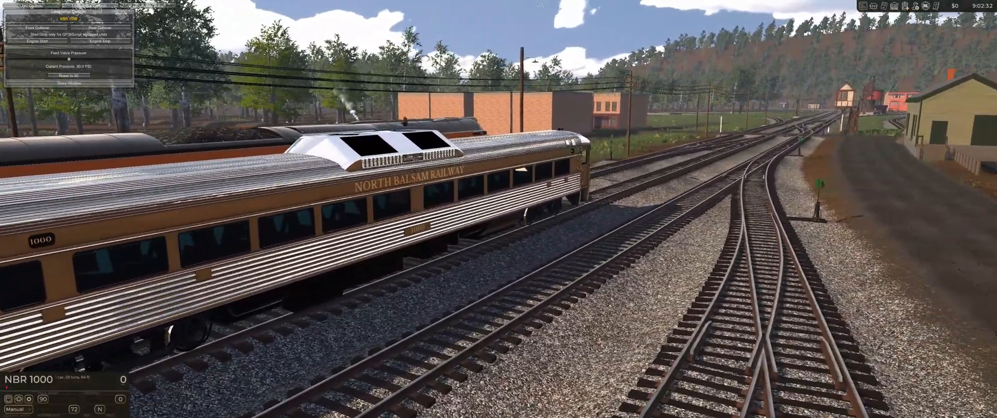
{"action": "left_click", "coordinate": [68, 74]}
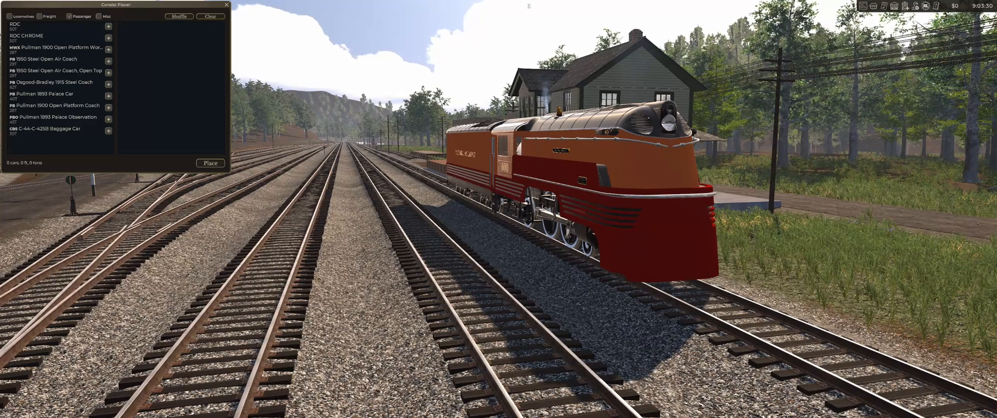
Step: Add a 1950 Steel Open Air Coach to the consist and place it
{"action": "left_click", "coordinate": [108, 60]}
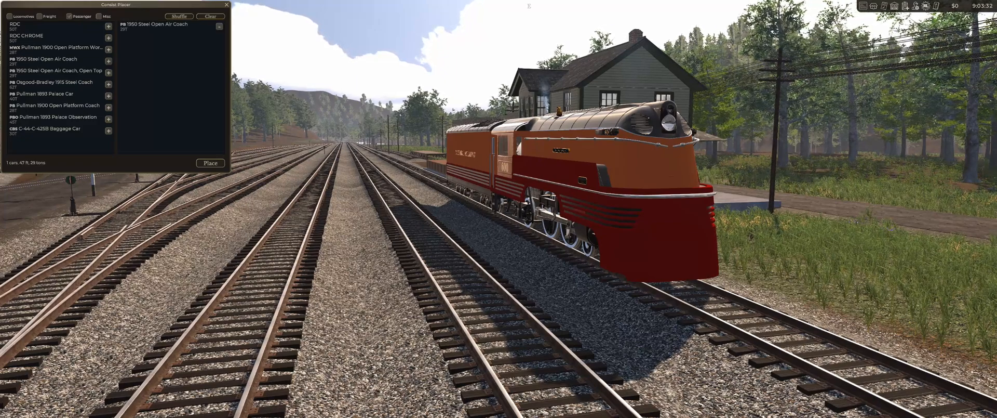
{"action": "left_click", "coordinate": [210, 163]}
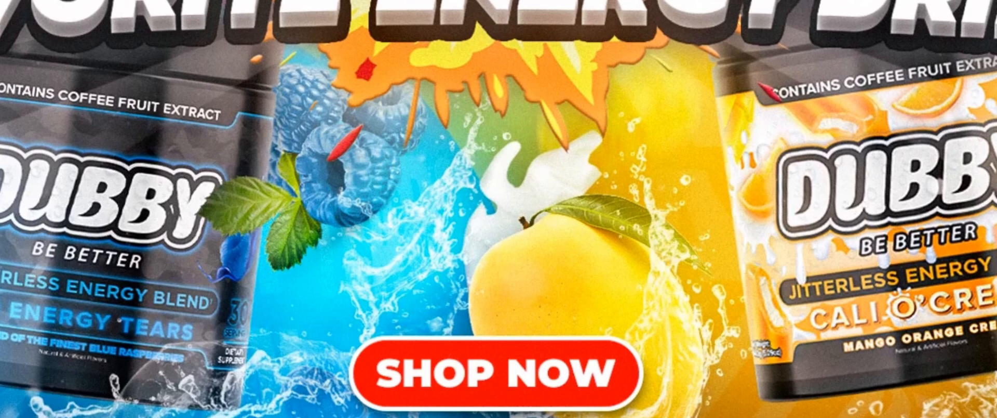
Step: Scroll the Dubby shop listing down to the Solo Leveling shakers and Red Swordfighter Jug
{"action": "scroll", "scroll_direction": "down", "scroll_amount": 3}
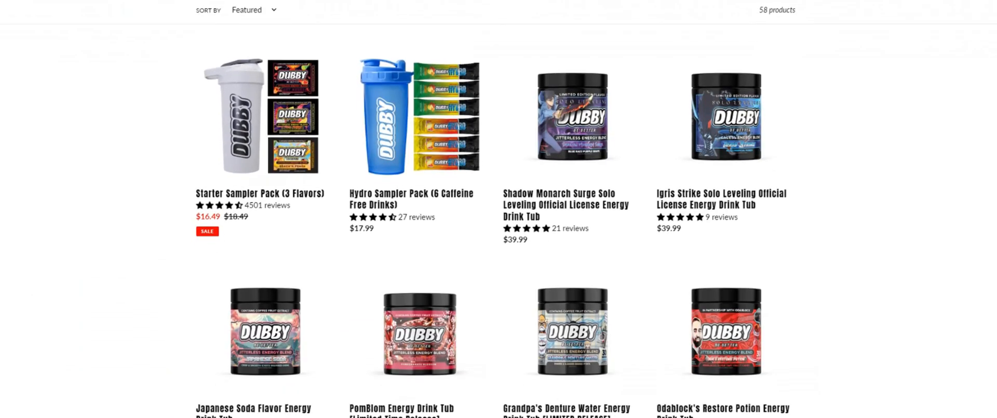
{"action": "scroll", "scroll_direction": "down", "scroll_amount": 3}
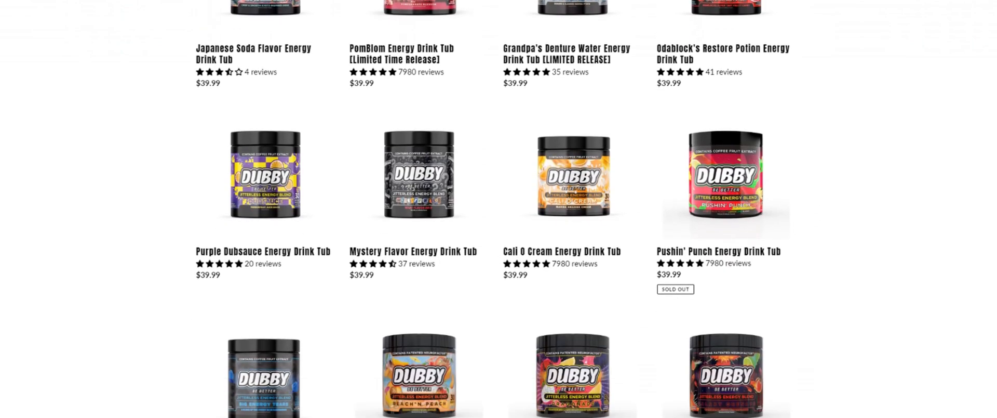
{"action": "scroll", "scroll_direction": "down", "scroll_amount": 3}
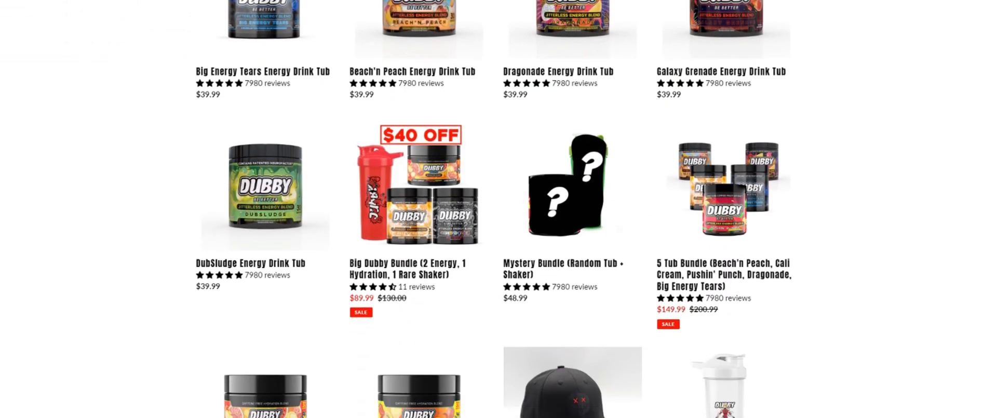
{"action": "scroll", "scroll_direction": "down", "scroll_amount": 3}
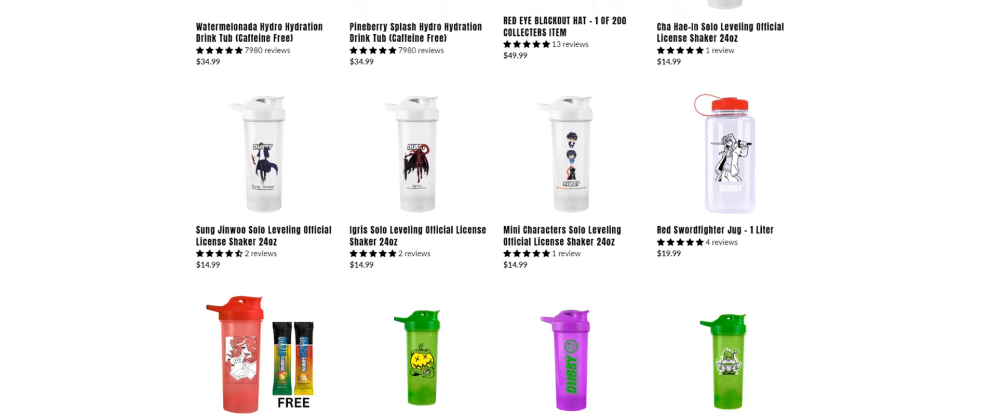